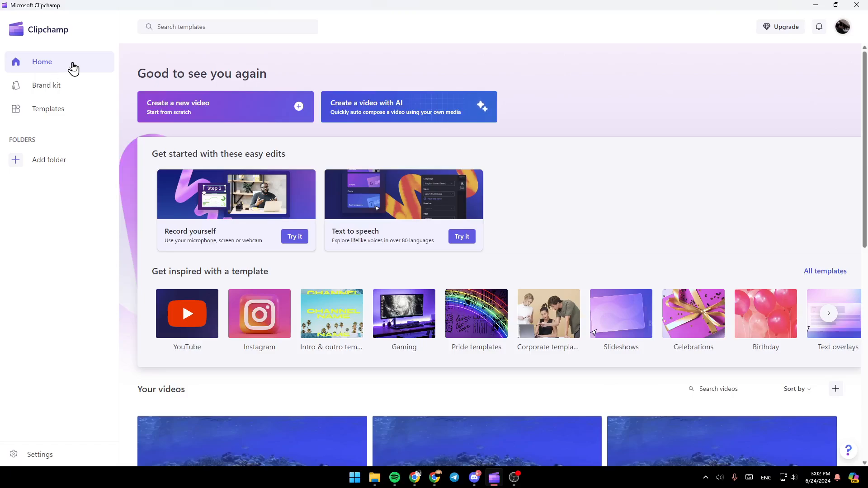
pyautogui.moveTo(59, 108)
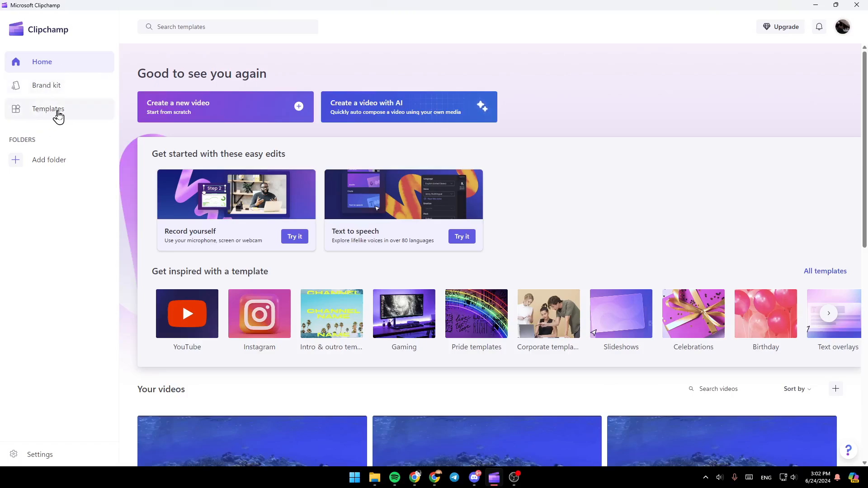
pyautogui.moveTo(64, 249)
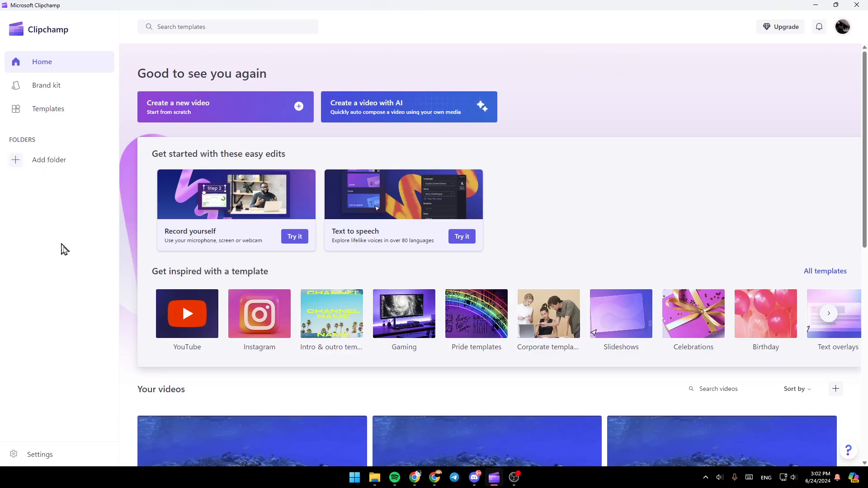
pyautogui.moveTo(127, 149)
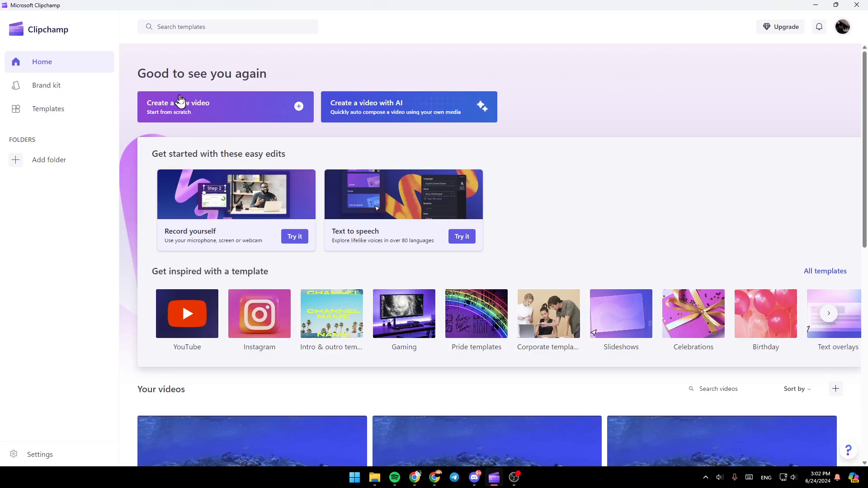
pyautogui.moveTo(344, 121)
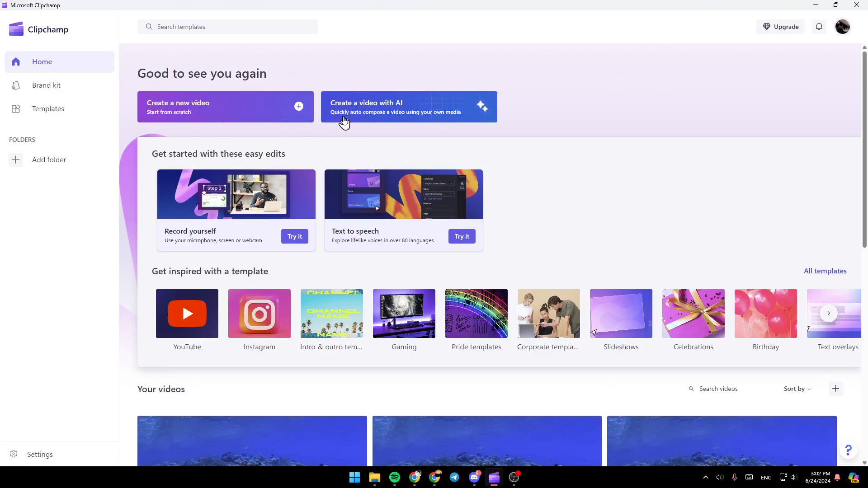
pyautogui.moveTo(260, 117)
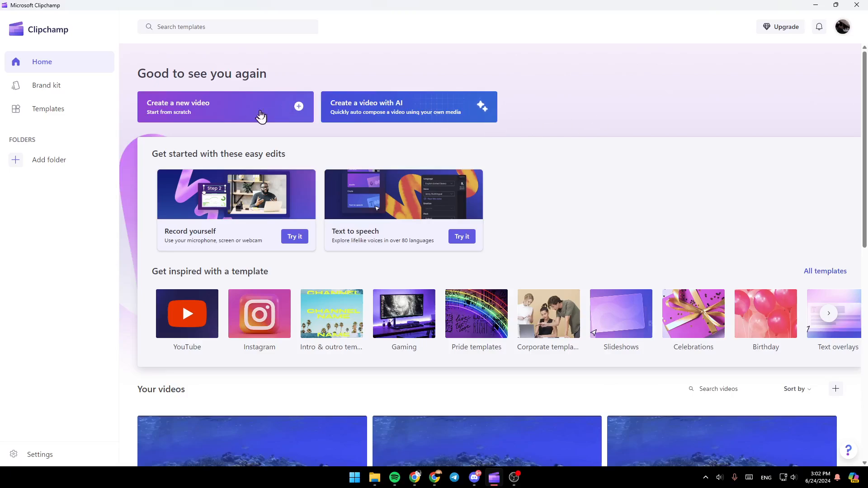
# - Start a new blank video project from the Clipchamp home page
pyautogui.click(225, 107)
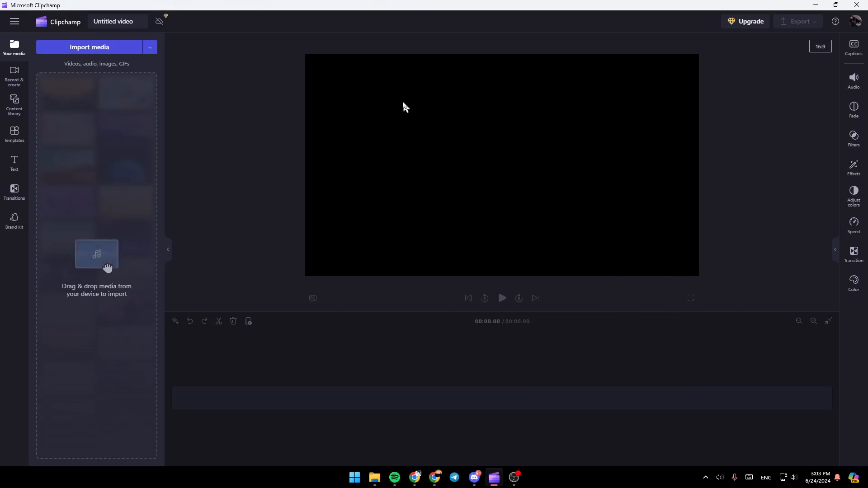
pyautogui.moveTo(102, 65)
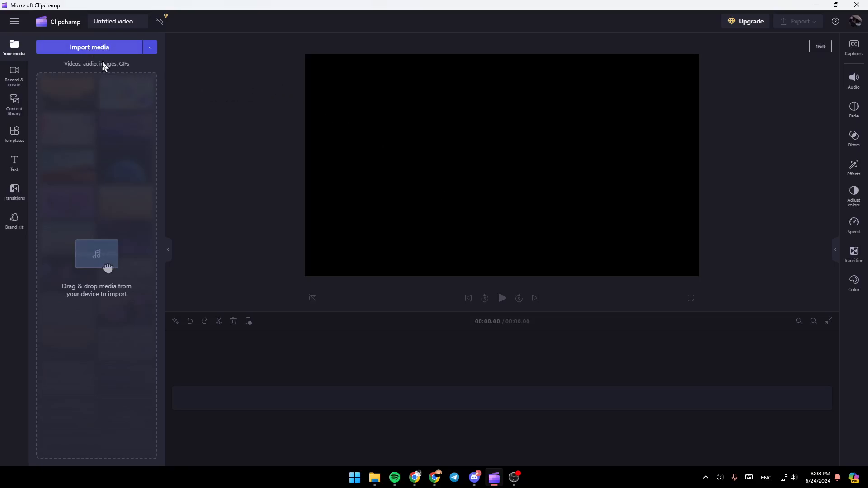
# - Bring up the Import media file picker for the new project
pyautogui.click(89, 47)
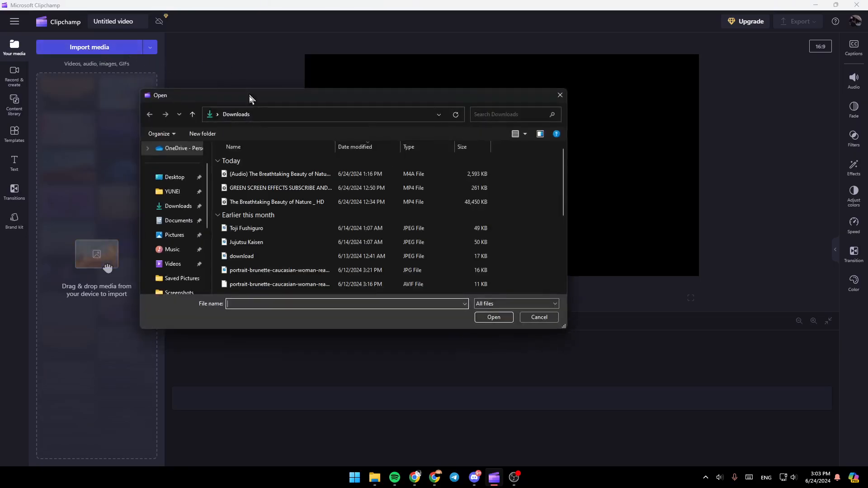
# - Import 'The Breathtaking Beauty of Nature _ HD' from Downloads onto the timeline
pyautogui.click(277, 201)
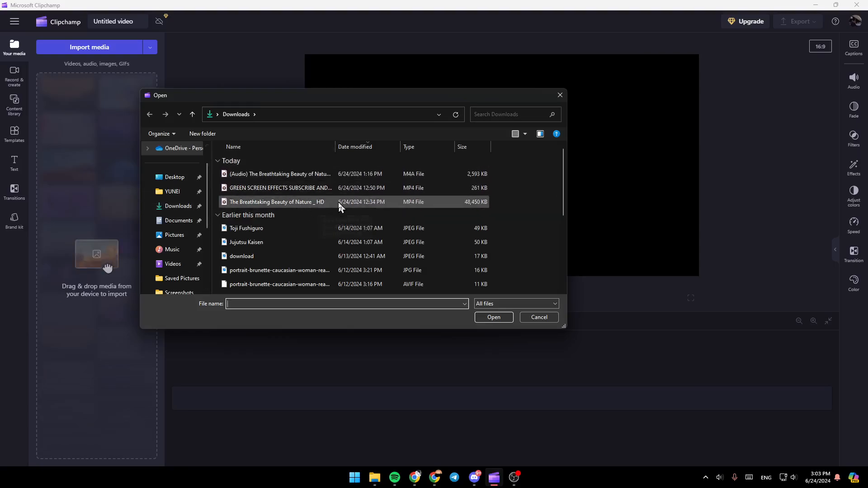
pyautogui.click(493, 317)
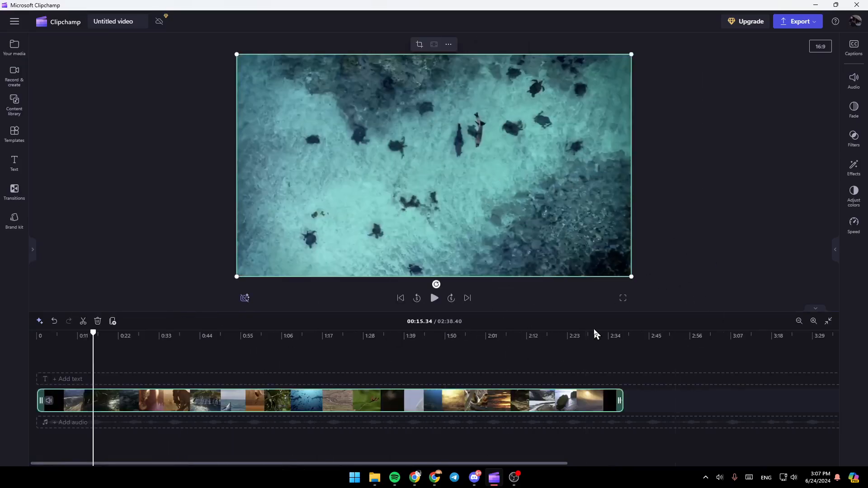
pyautogui.moveTo(425, 388)
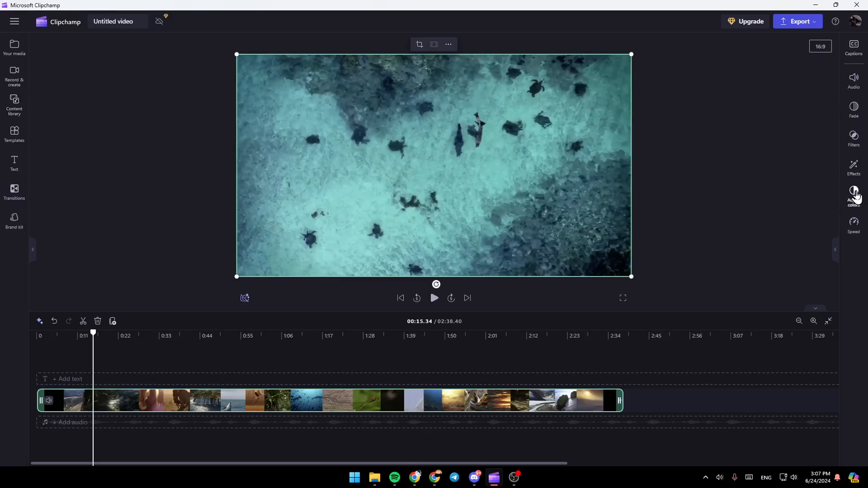
pyautogui.click(853, 168)
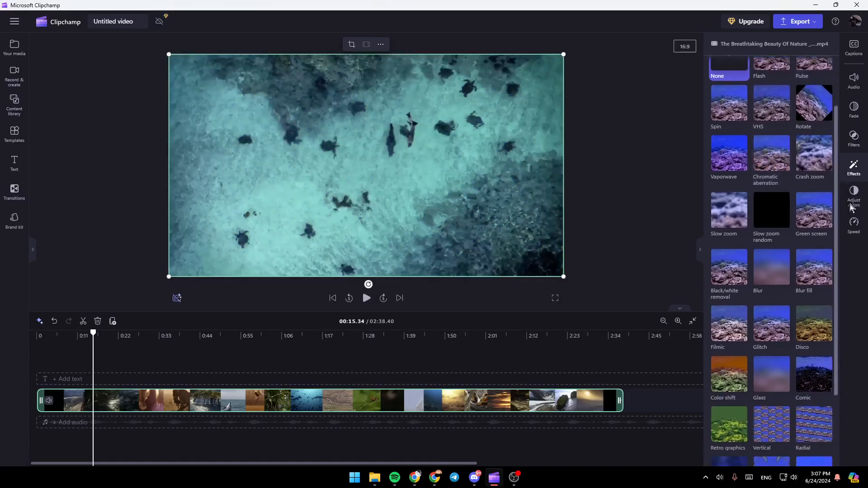
pyautogui.scroll(-3)
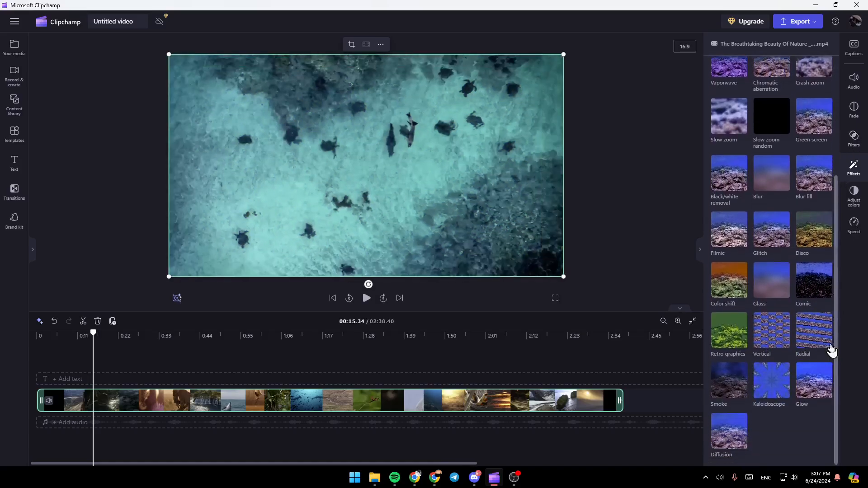
pyautogui.click(854, 76)
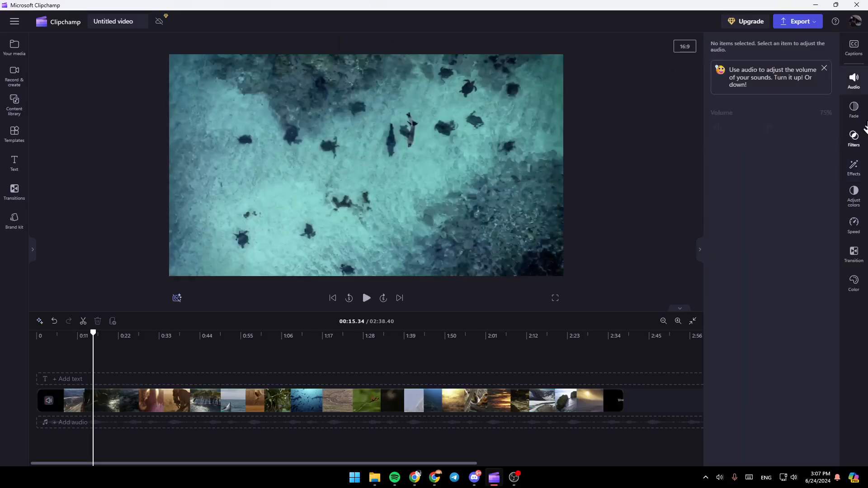
pyautogui.moveTo(479, 80)
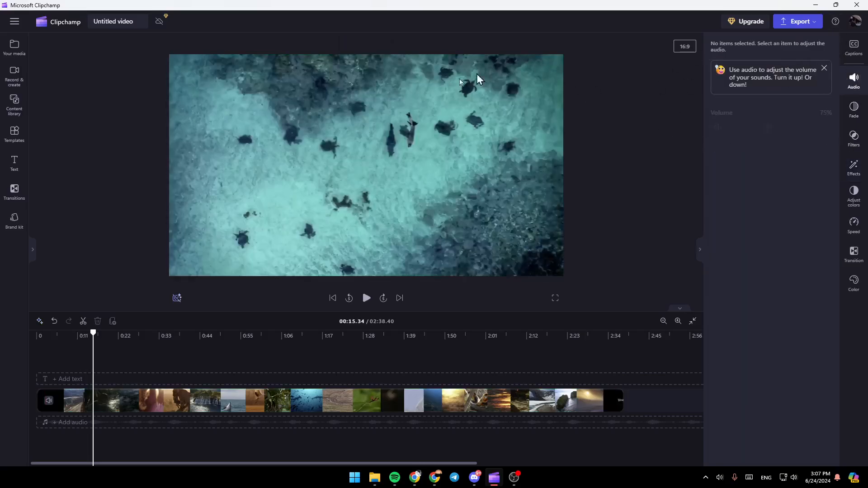
# - Select the nature clip on the timeline with the playhead near 0:11.69
pyautogui.click(77, 401)
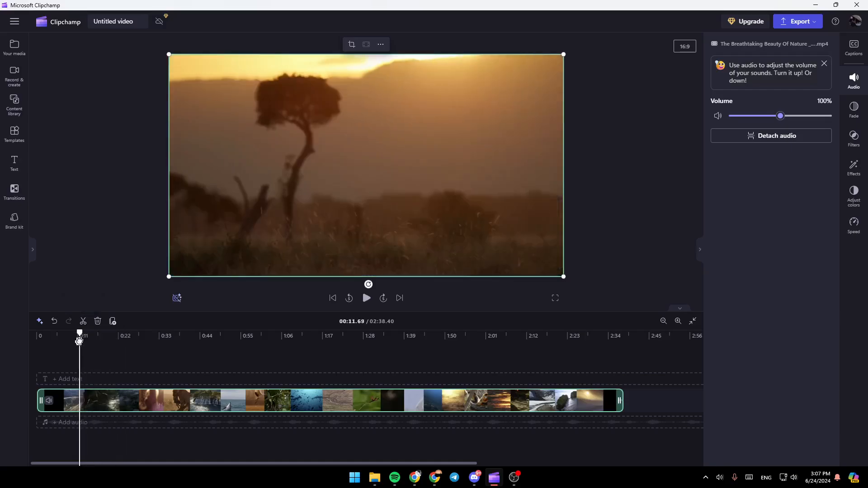
pyautogui.moveTo(82, 321)
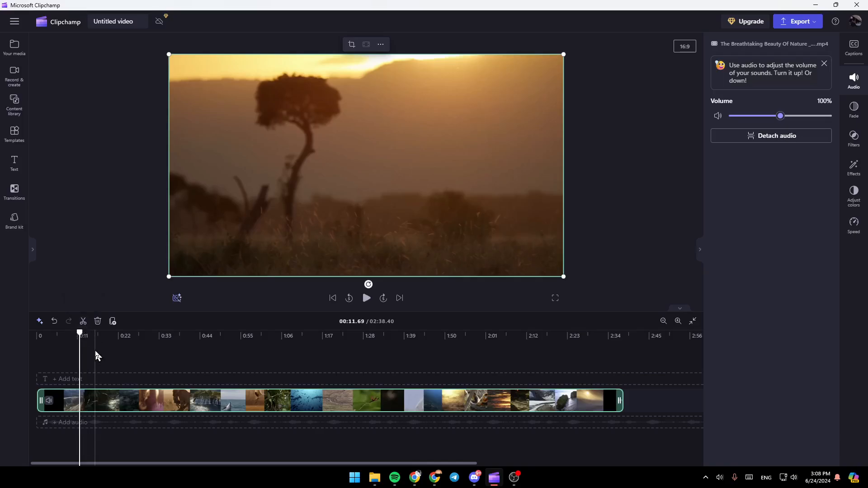
pyautogui.moveTo(82, 321)
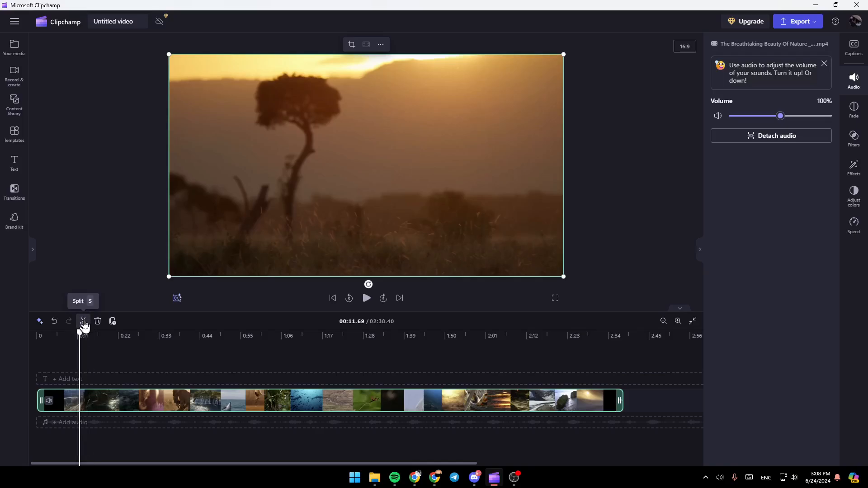
# - Split the nature clip at 0:11.69 and again at 1:03.82
pyautogui.click(82, 321)
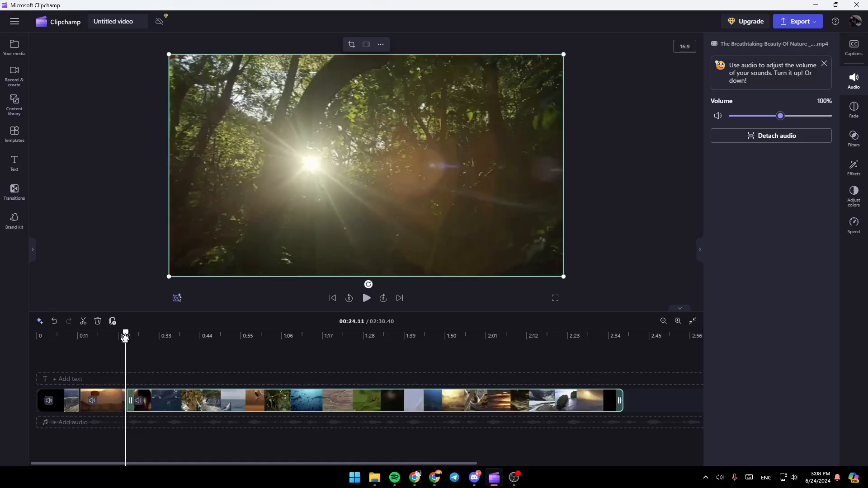
pyautogui.moveTo(125, 337); pyautogui.dragTo(207, 336)
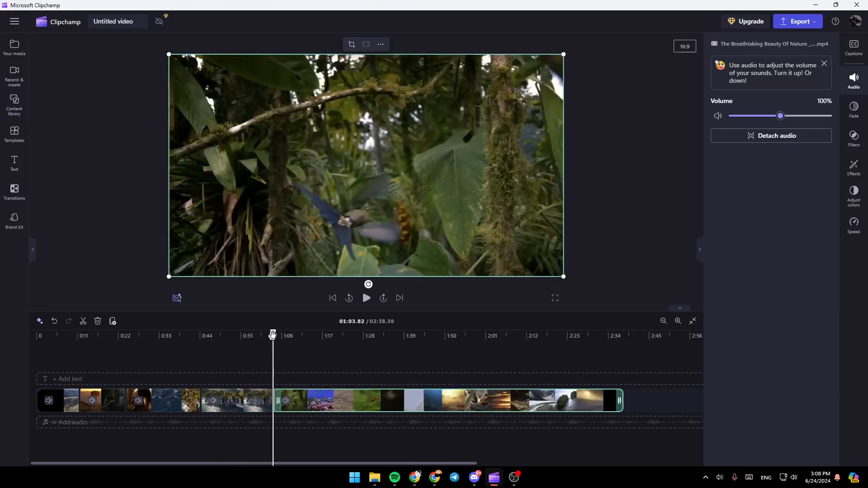
pyautogui.click(495, 334)
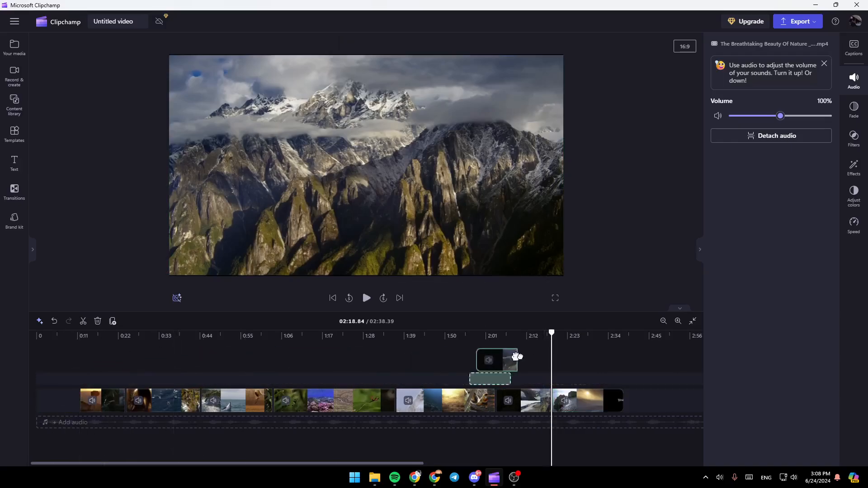
# - Drag the opening clip piece to the end of the timeline
pyautogui.moveTo(496, 359); pyautogui.dragTo(590, 365)
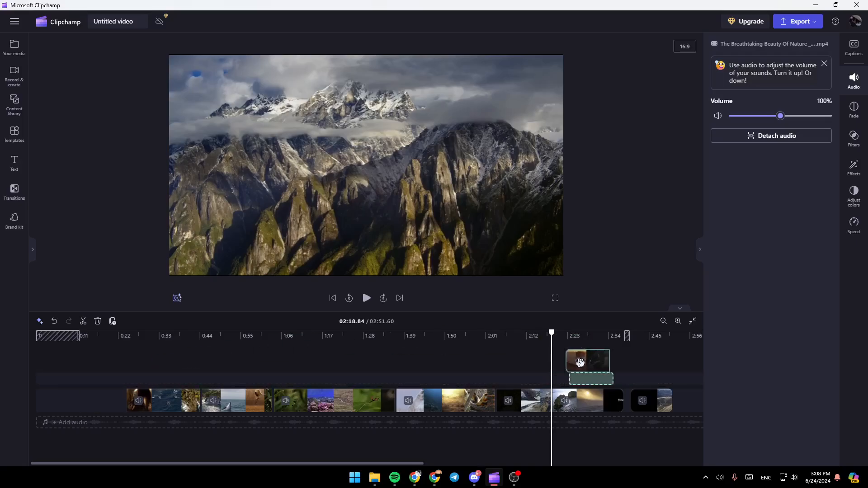